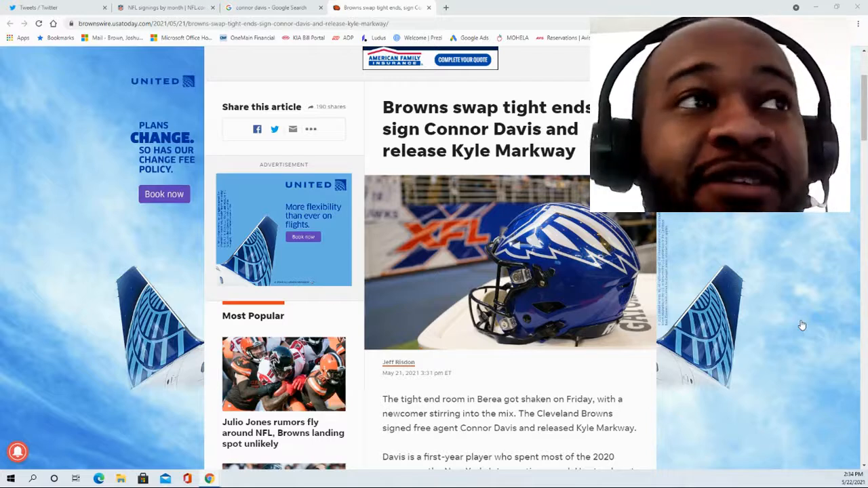
mouse_move(586, 363)
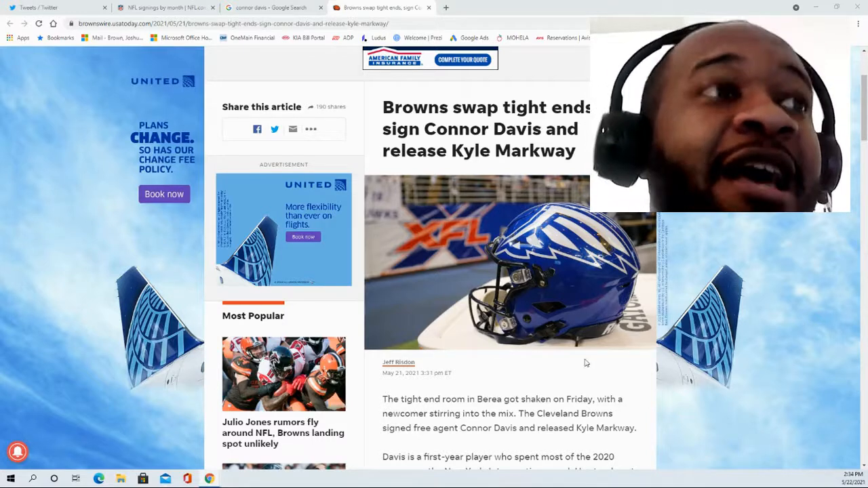
scroll("down", 3)
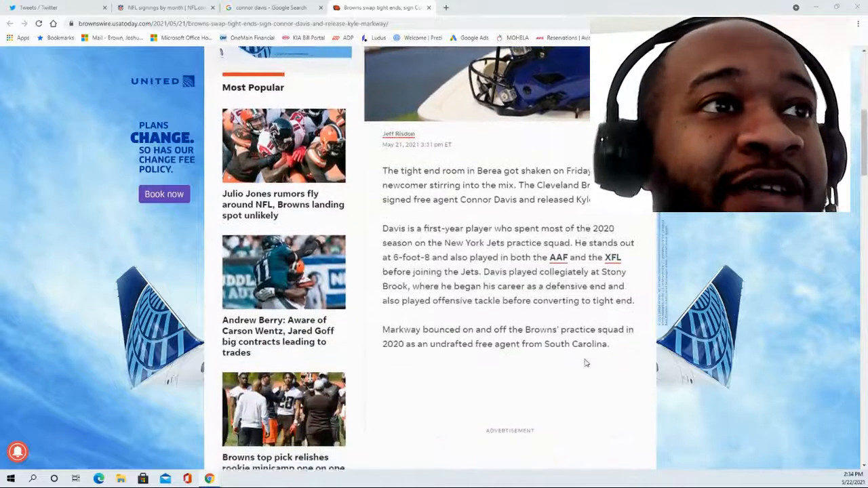
scroll("down", 3)
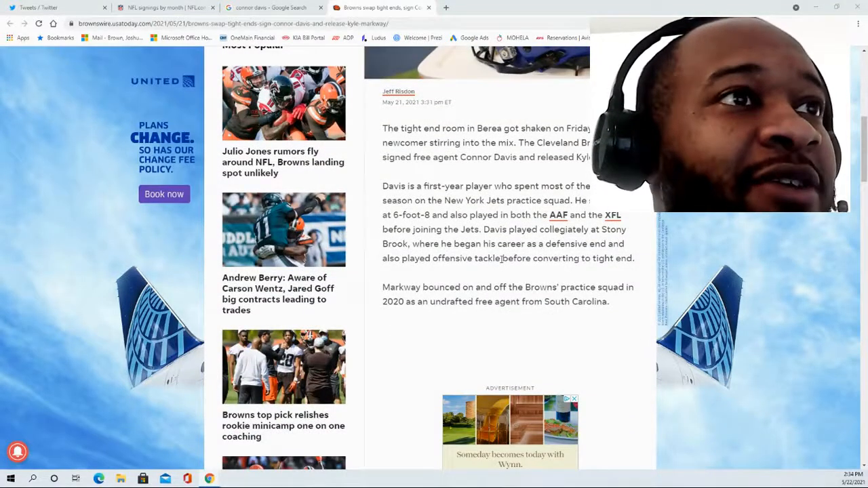
mouse_move(494, 268)
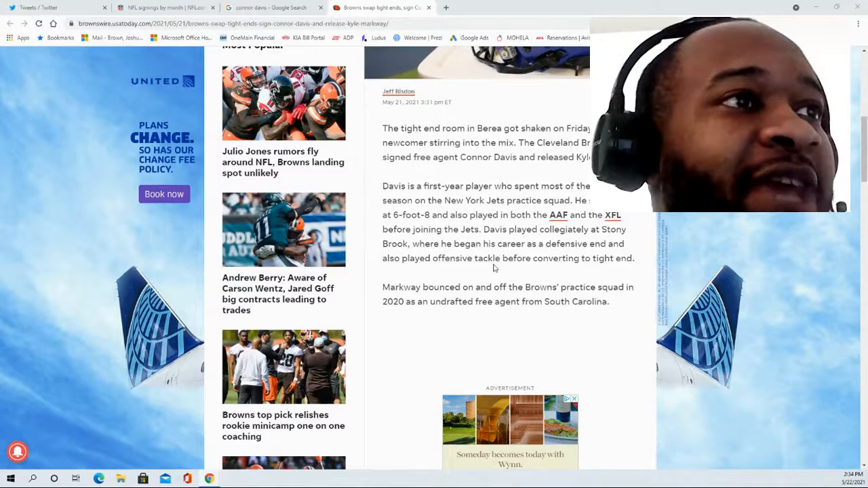